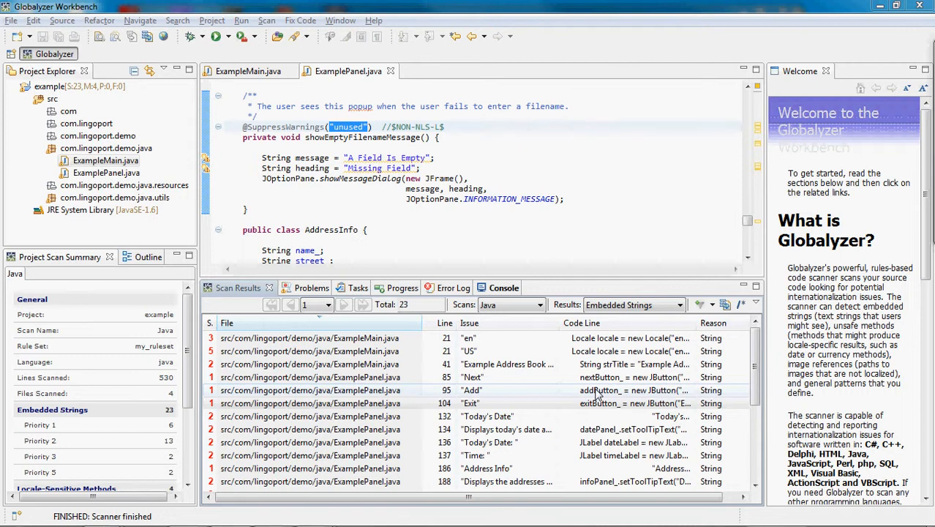
# Select the 'Add' string result and show the list of saved scan views.
pyautogui.click(472, 390)
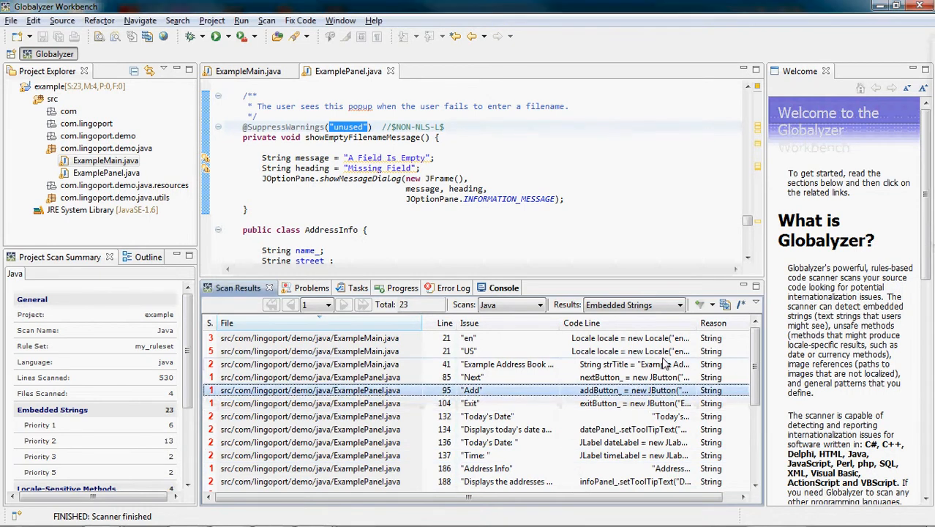
pyautogui.click(699, 305)
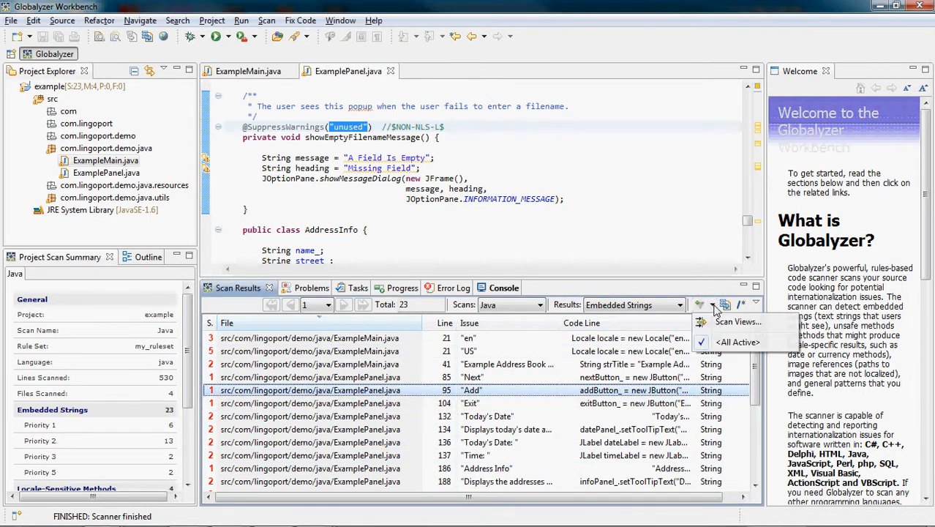
pyautogui.moveTo(737, 322)
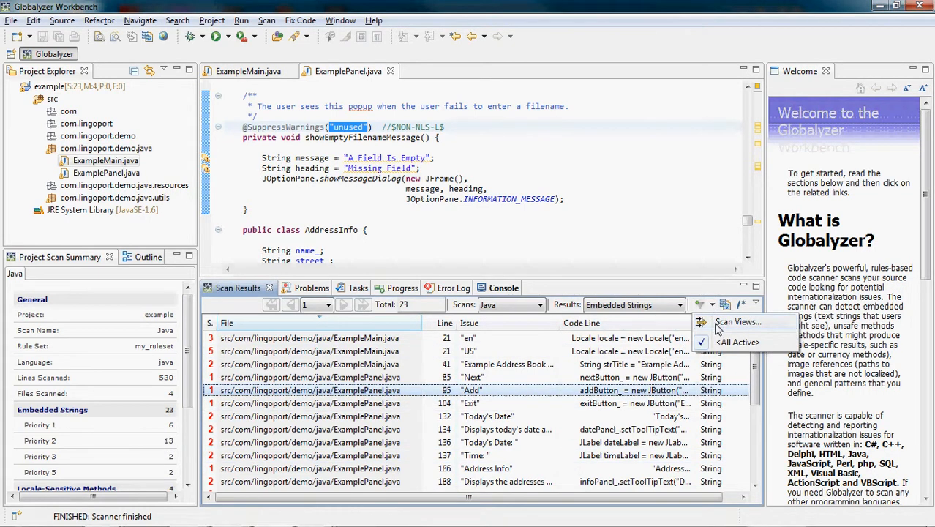
# Create and apply the 'All but Filtered' view with ToDo, Resolved, Invalid and Ignore statuses.
pyautogui.click(737, 322)
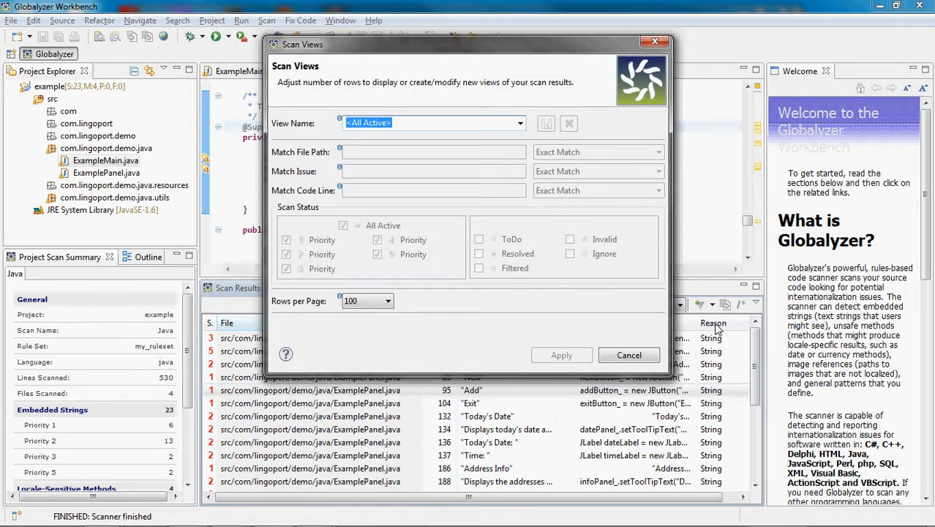
pyautogui.moveTo(514, 289)
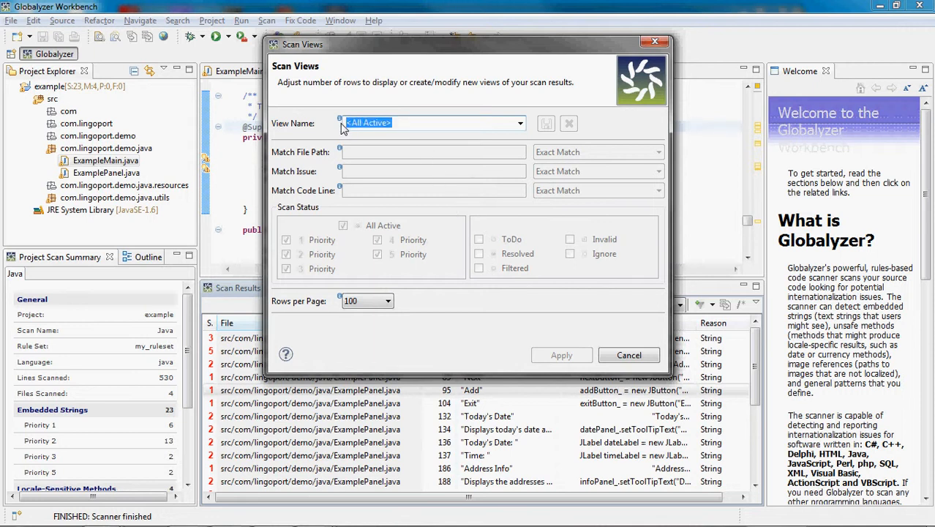
pyautogui.write('All but Filtered')
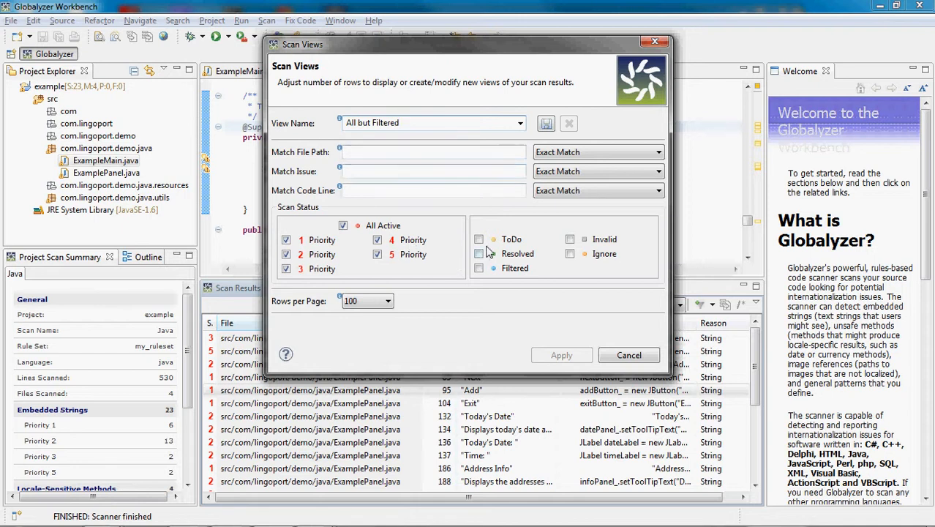
pyautogui.click(479, 253)
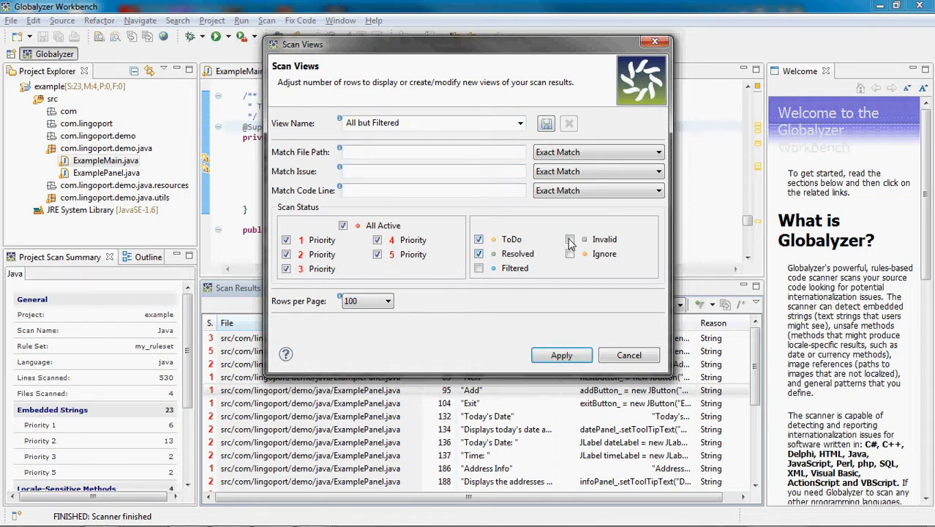
pyautogui.click(568, 240)
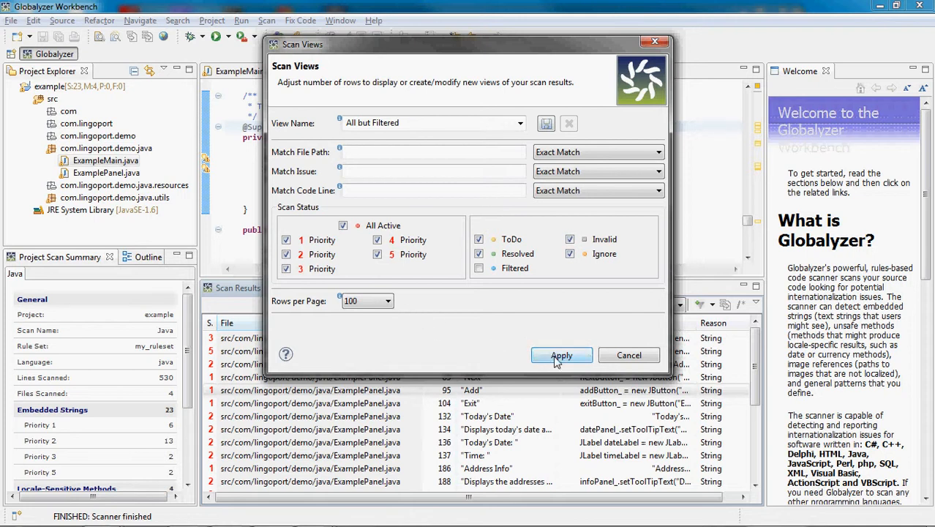
pyautogui.click(560, 355)
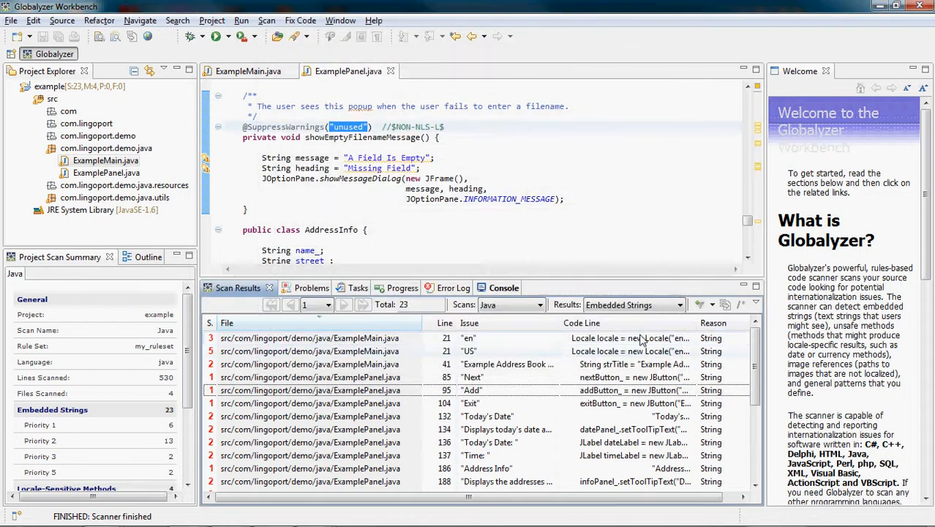
# Confirm 'All but Filtered' is active and jump to the 'en' string in ExampleMain.java.
pyautogui.click(699, 304)
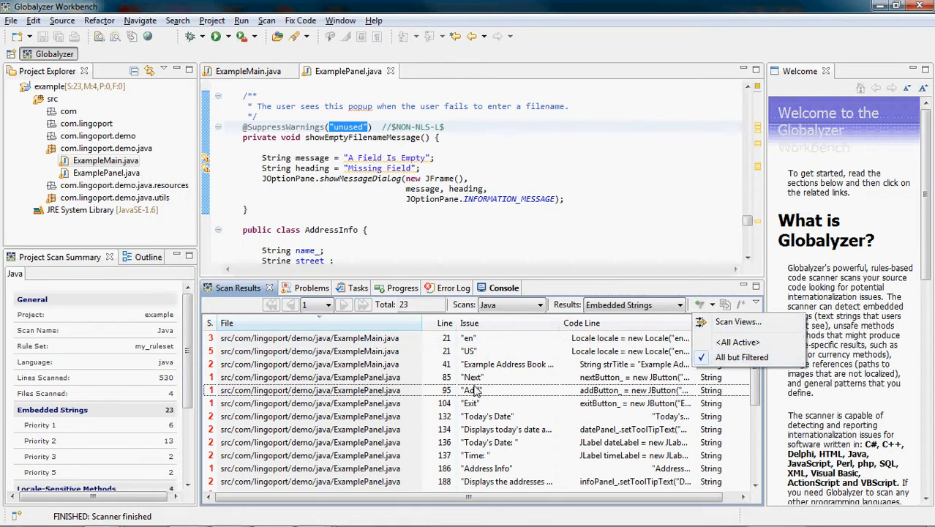
pyautogui.click(403, 389)
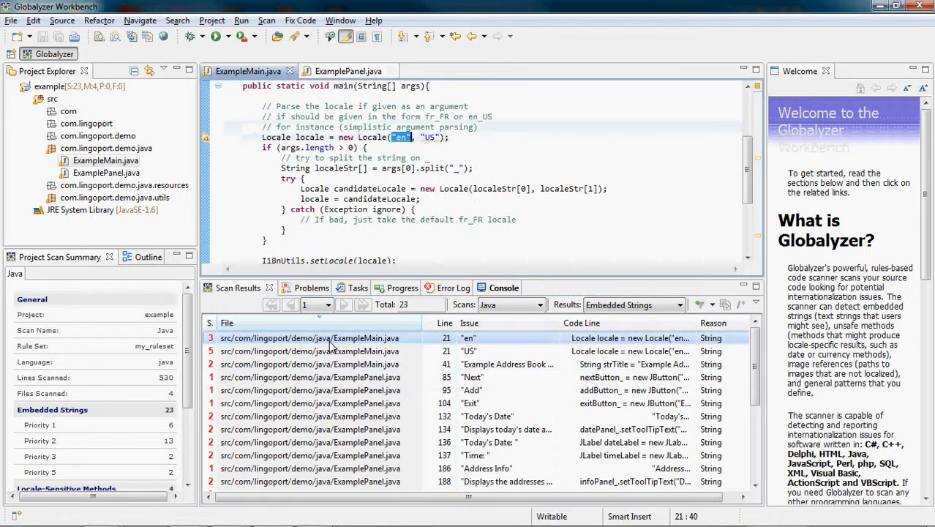
# Set the line 21 'en' result's status to Ignore, dropping the count to 22.
pyautogui.rightClick(309, 337)
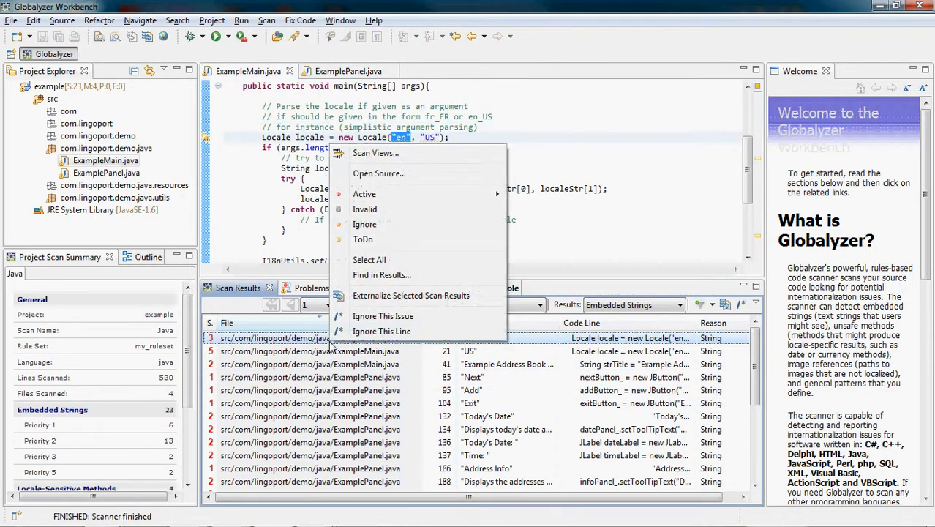
pyautogui.moveTo(365, 194)
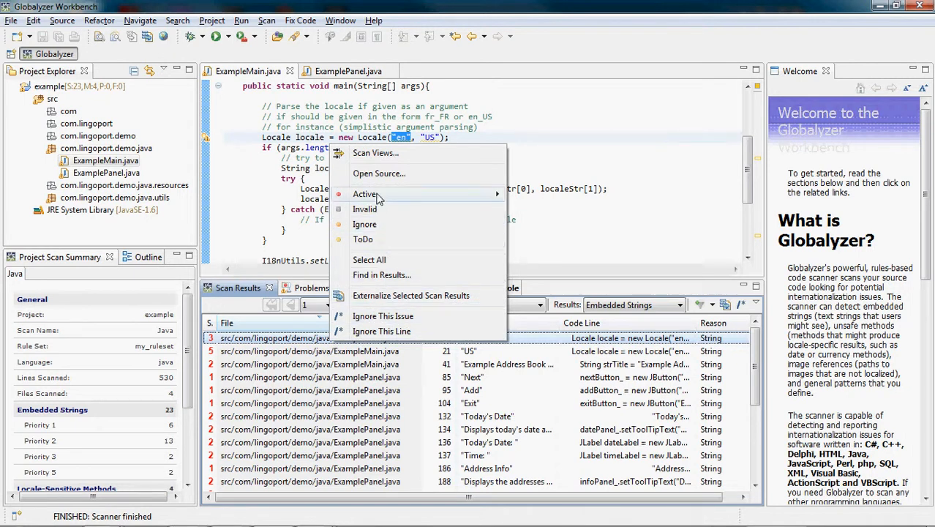
pyautogui.moveTo(379, 223)
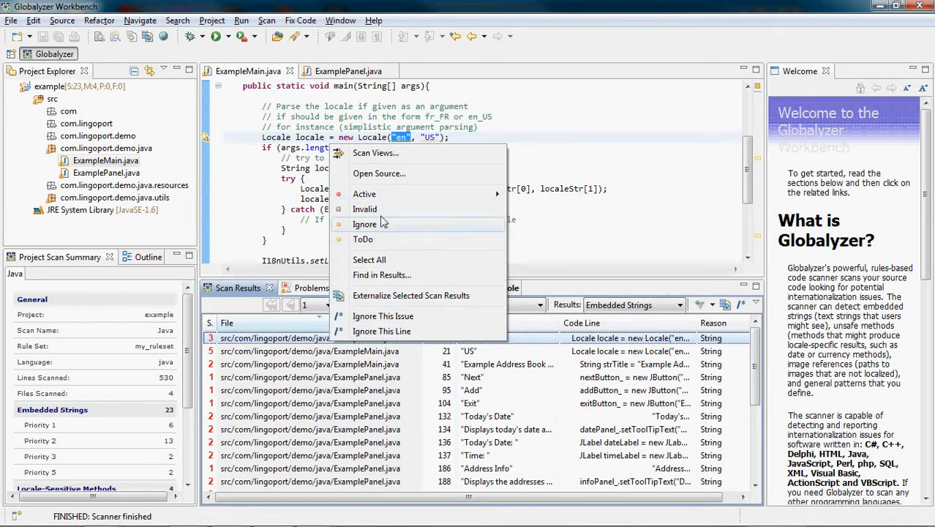
pyautogui.moveTo(365, 209)
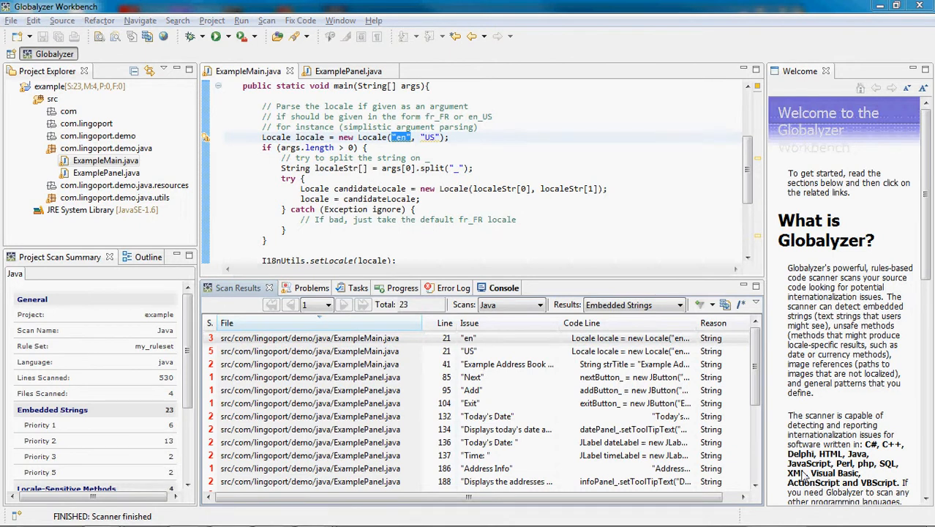
pyautogui.click(468, 338)
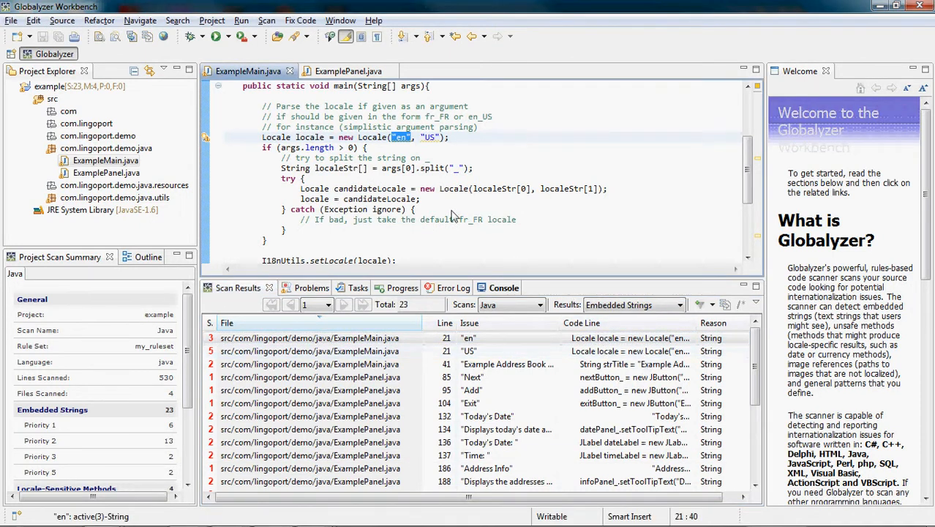
pyautogui.moveTo(402, 134)
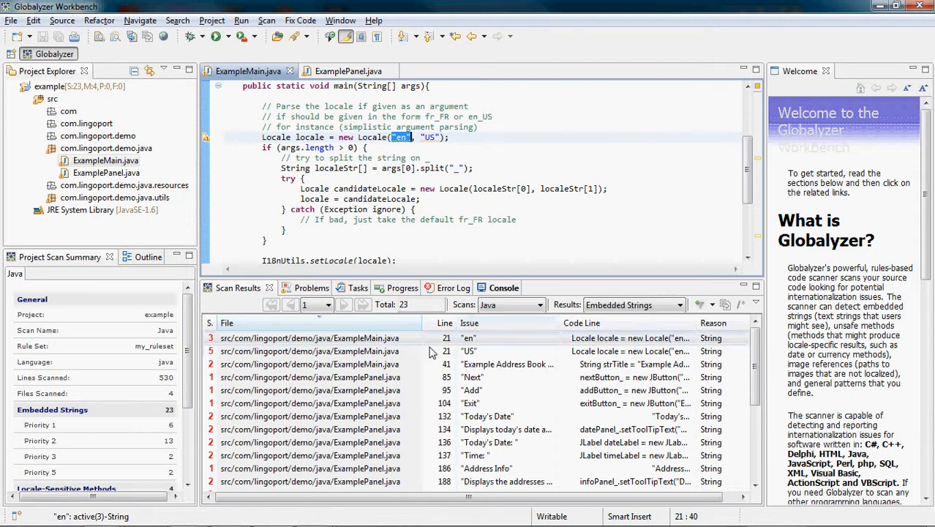
pyautogui.click(308, 337)
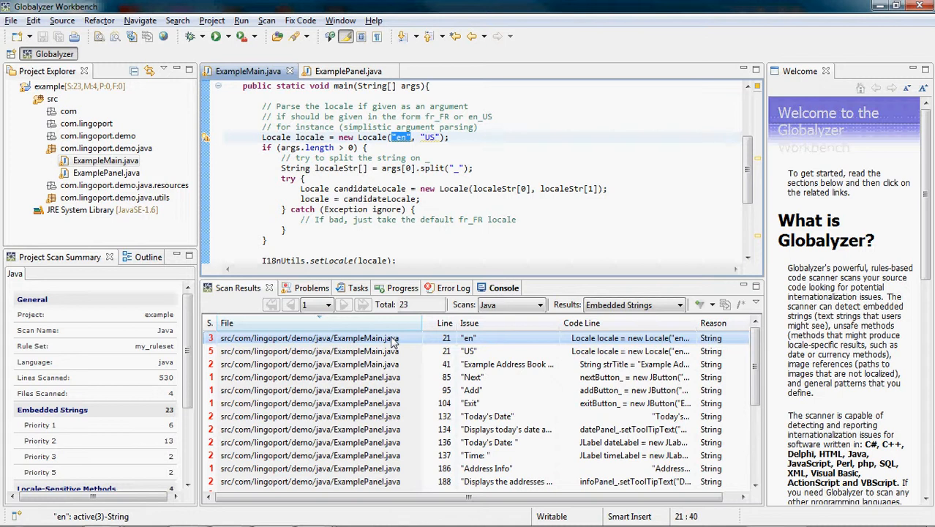
pyautogui.rightClick(392, 337)
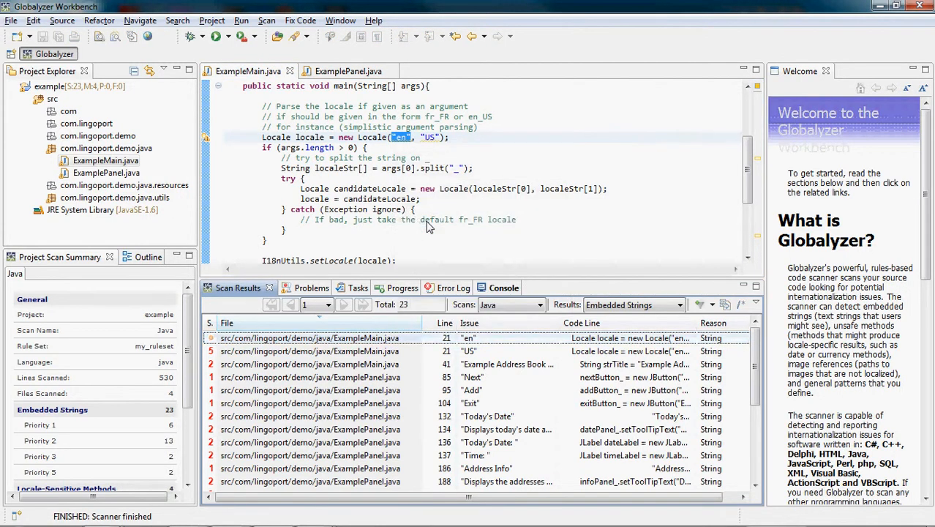
pyautogui.click(309, 337)
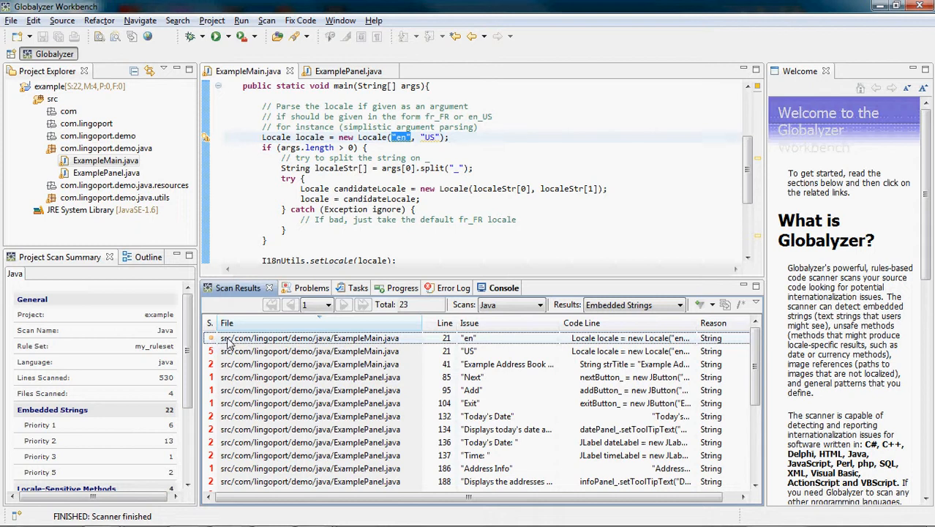
# Apply Ignore This Line to line 21, adding a $NON-NLS-1$ comment.
pyautogui.click(358, 351)
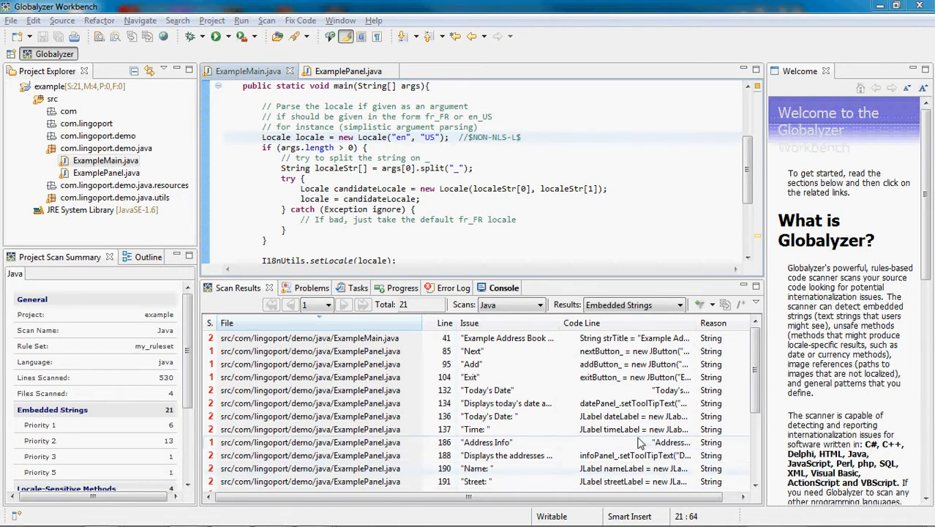
# Ignore line 25 of I18nUtils.java, removing its 'en' and 'US' strings.
pyautogui.scroll(-3)
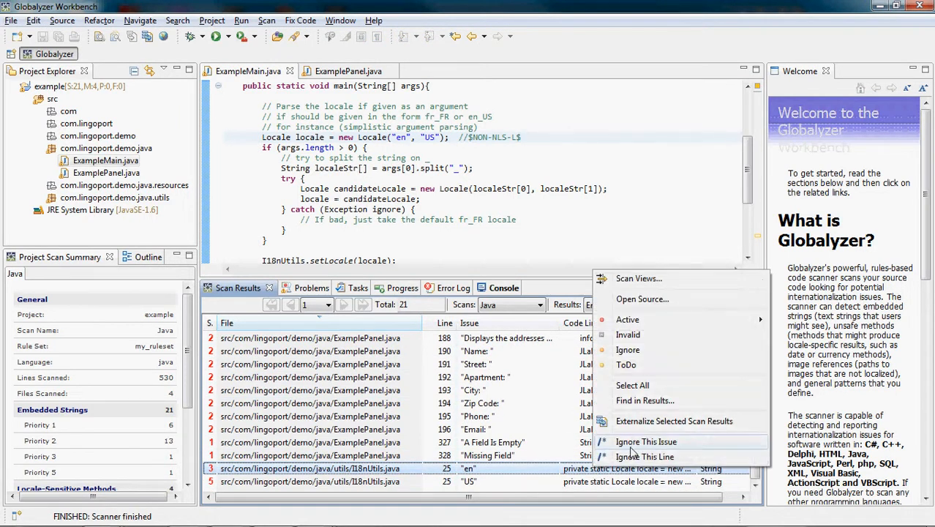
pyautogui.click(641, 298)
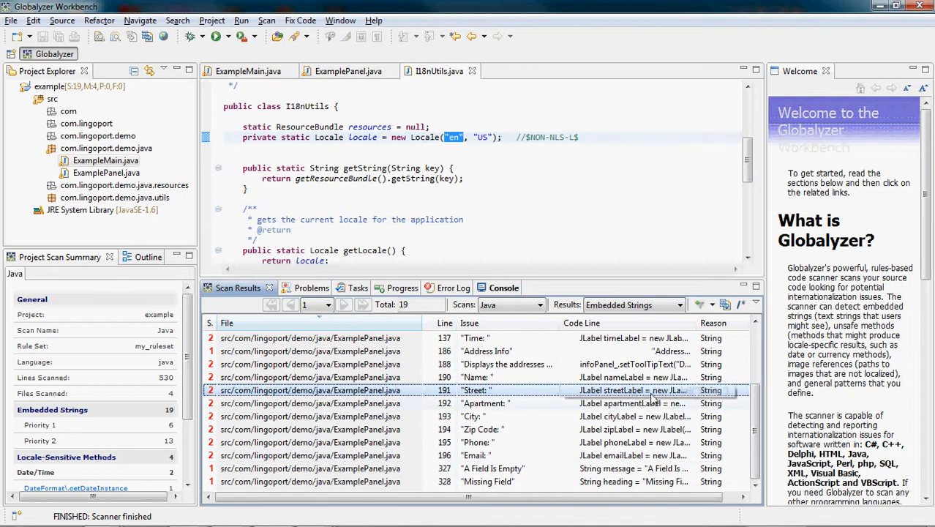
pyautogui.scroll(3)
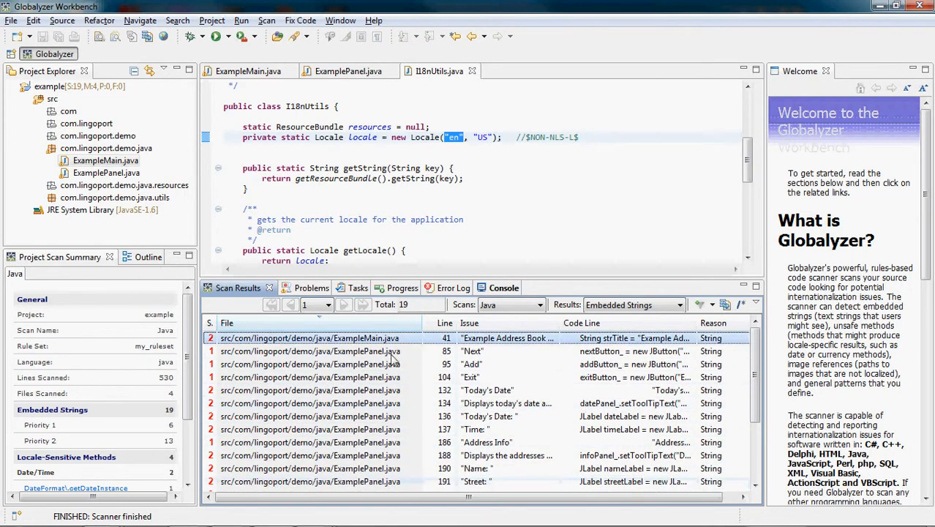
pyautogui.scroll(-3)
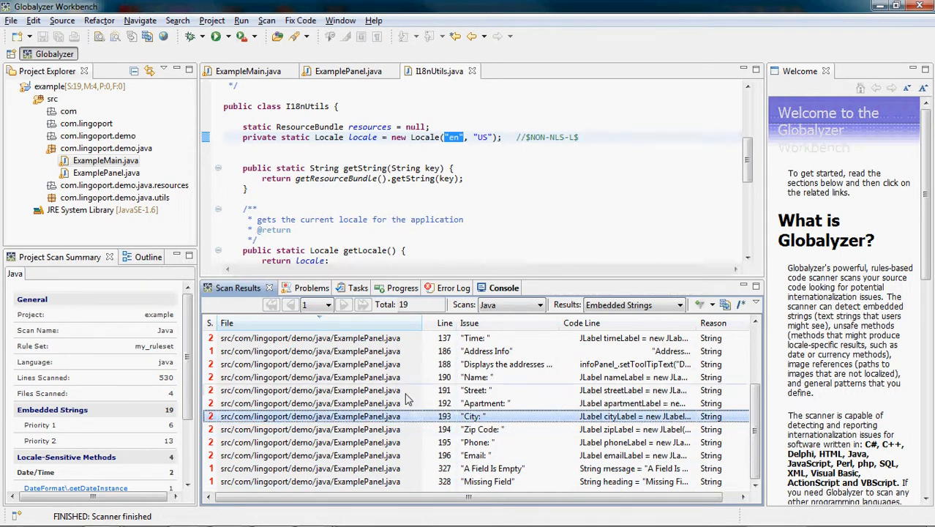
# Open the Java scan for modification from Manage Globalyzer Scans.
pyautogui.click(267, 19)
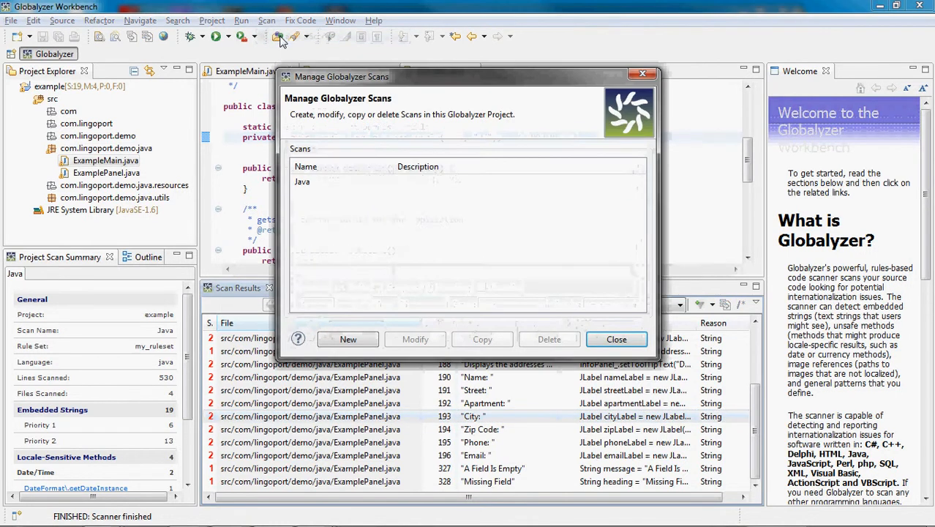
pyautogui.click(302, 181)
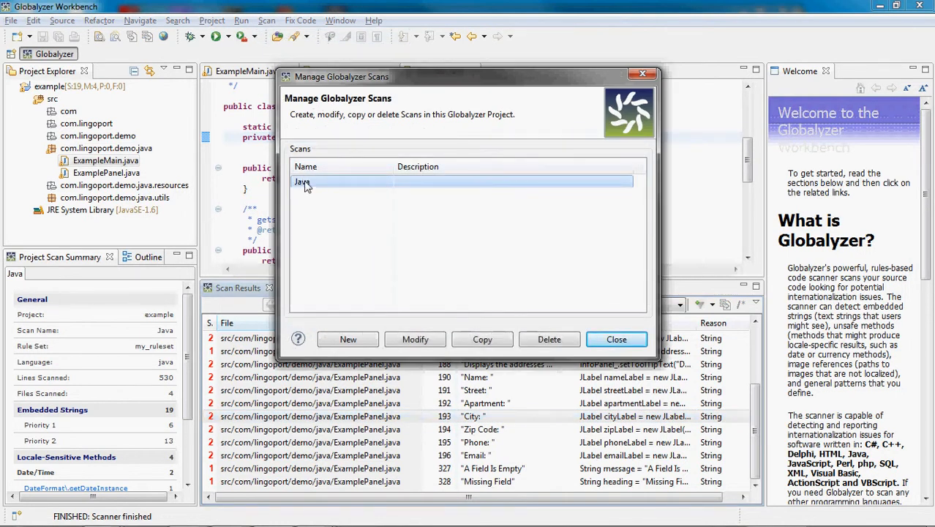
pyautogui.click(415, 339)
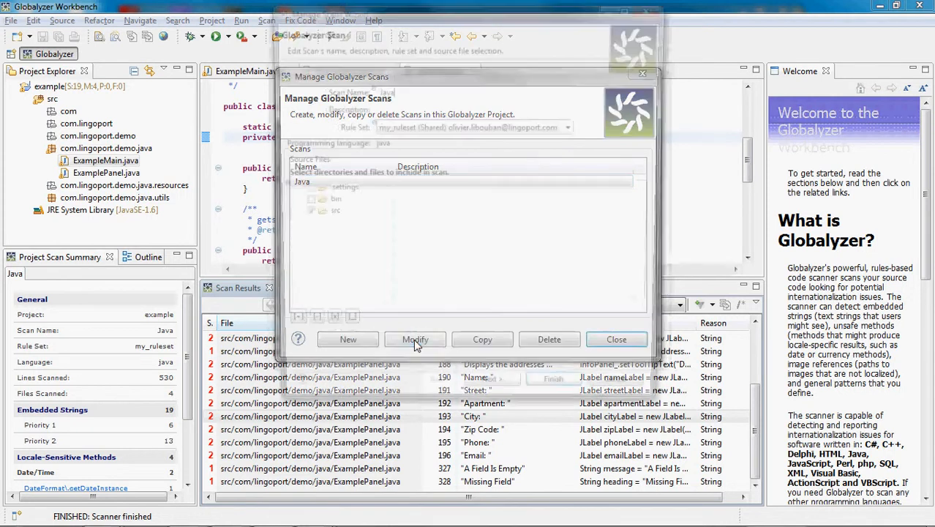
pyautogui.click(415, 339)
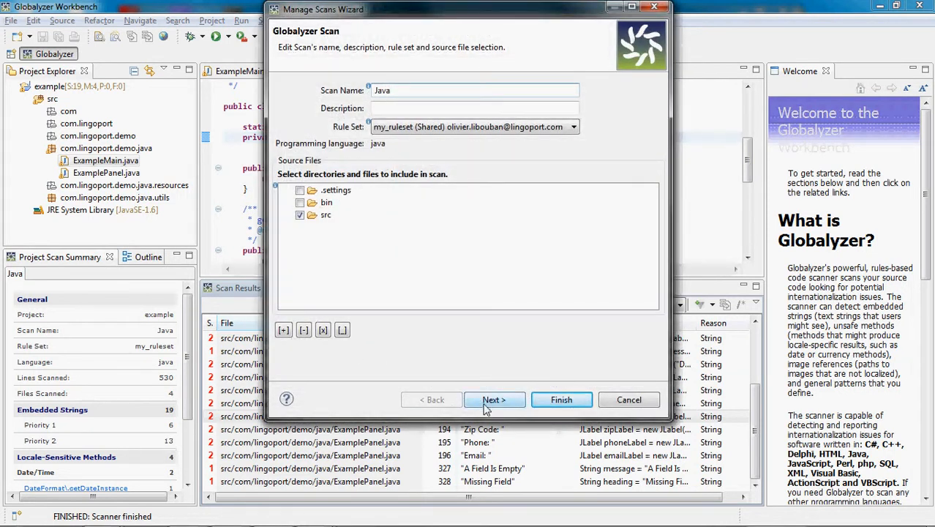
# Inspect the externalization fields and exampleResources.properties path, then cancel without saving.
pyautogui.click(494, 399)
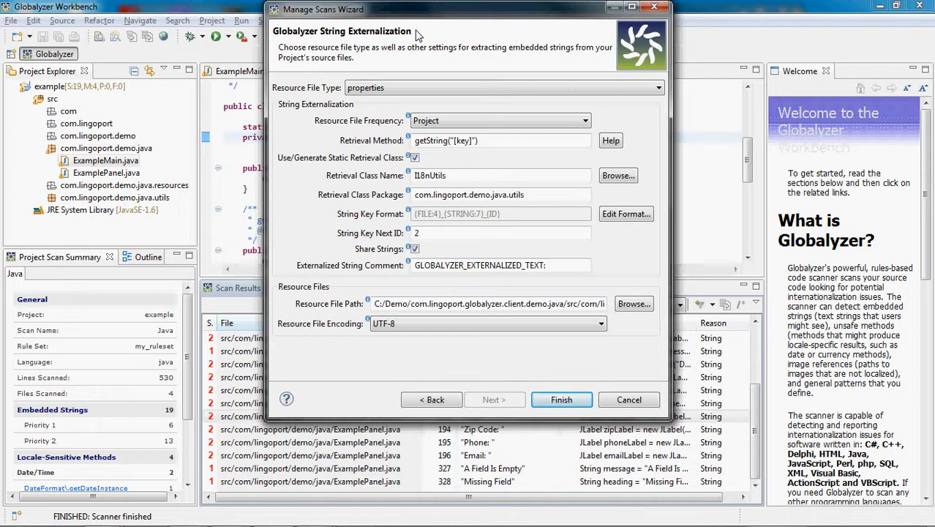
pyautogui.moveTo(475, 120)
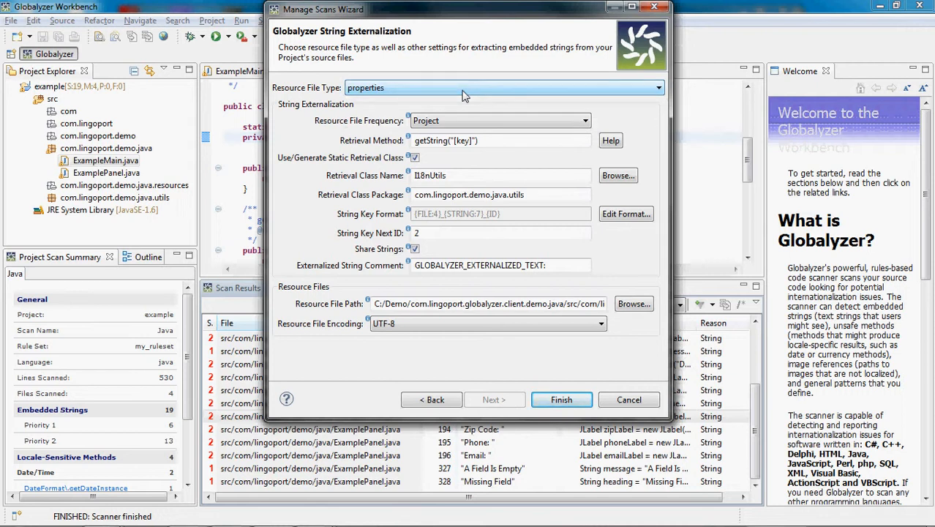
pyautogui.moveTo(489, 121)
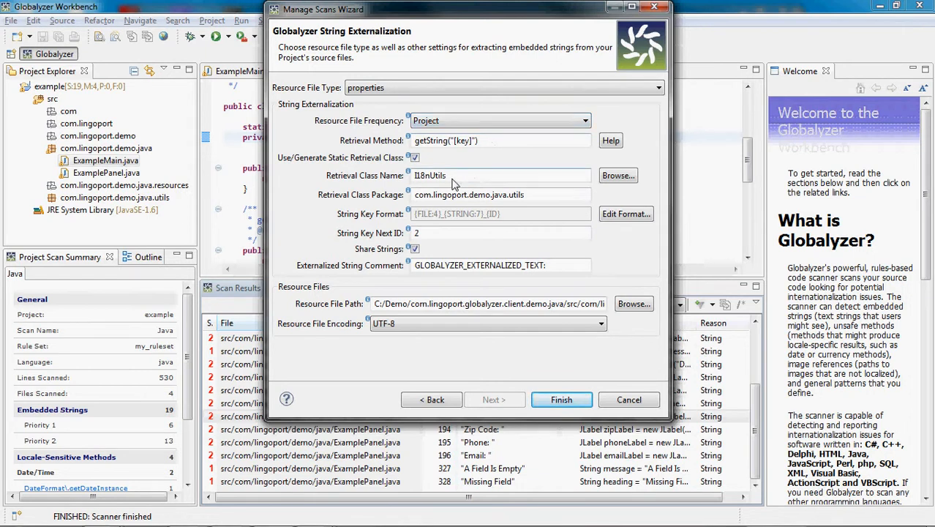
pyautogui.tripleClick(501, 175)
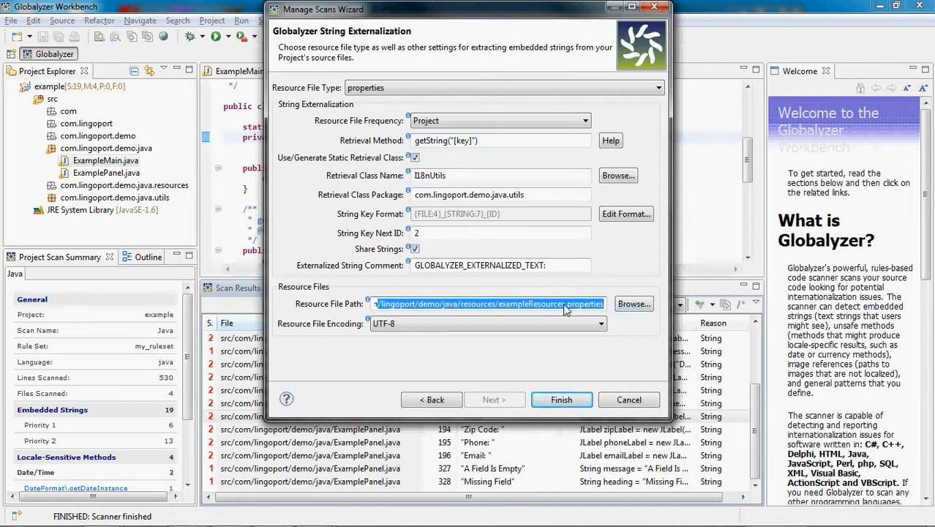
pyautogui.click(488, 304)
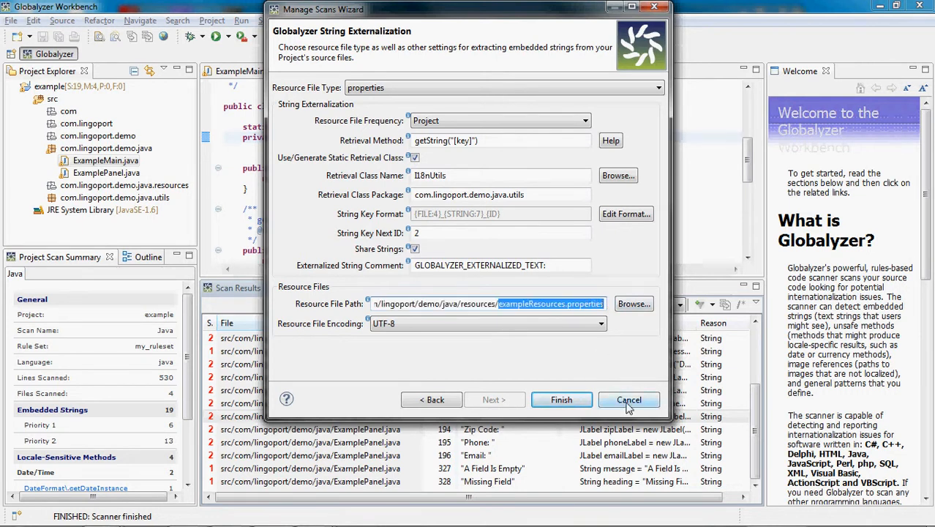
pyautogui.click(629, 399)
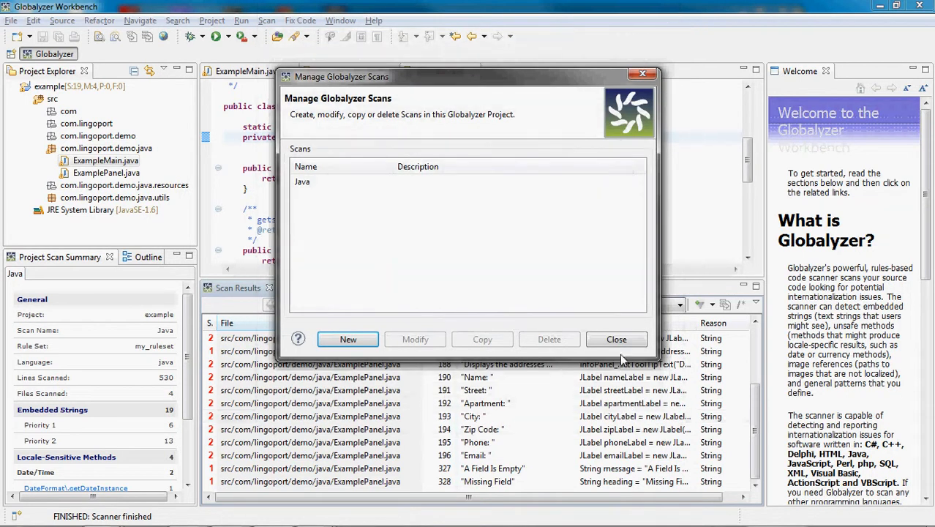
# Close the scans list, select all 19 results, and externalize them.
pyautogui.click(616, 339)
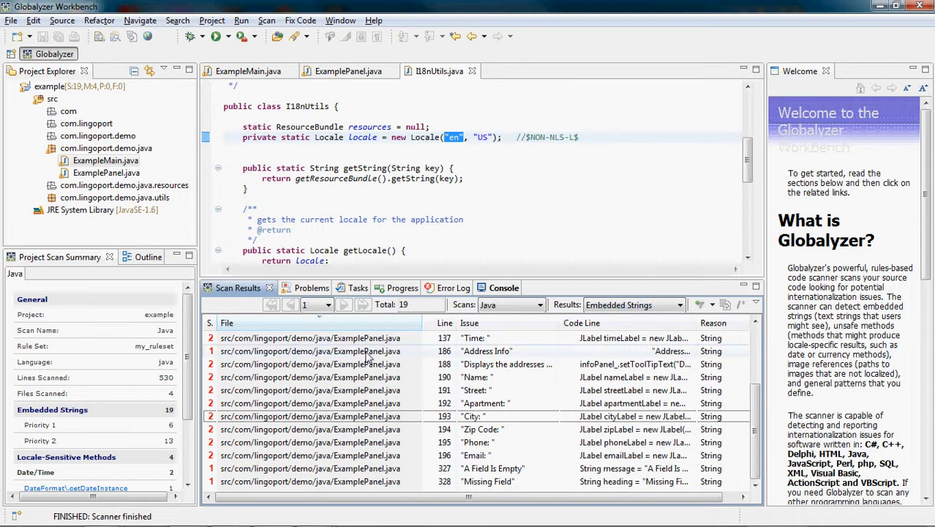
pyautogui.moveTo(381, 349)
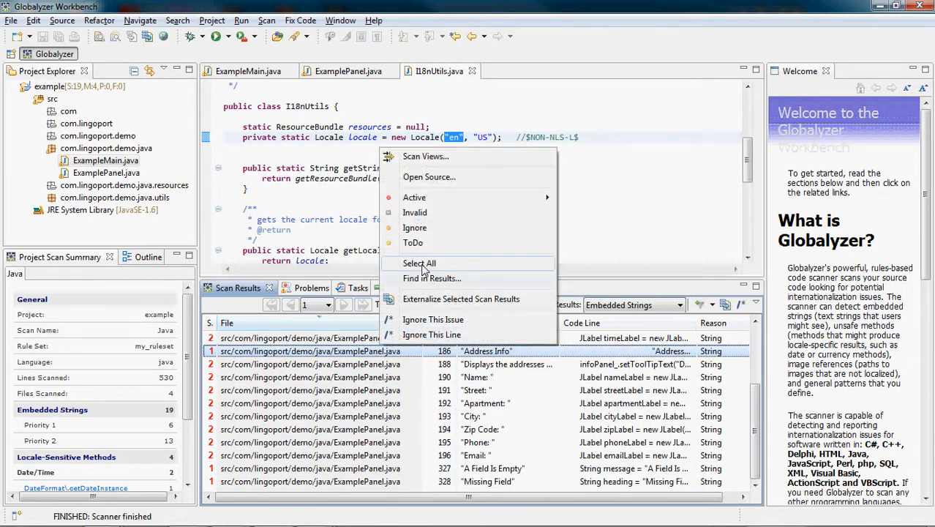
pyautogui.click(419, 262)
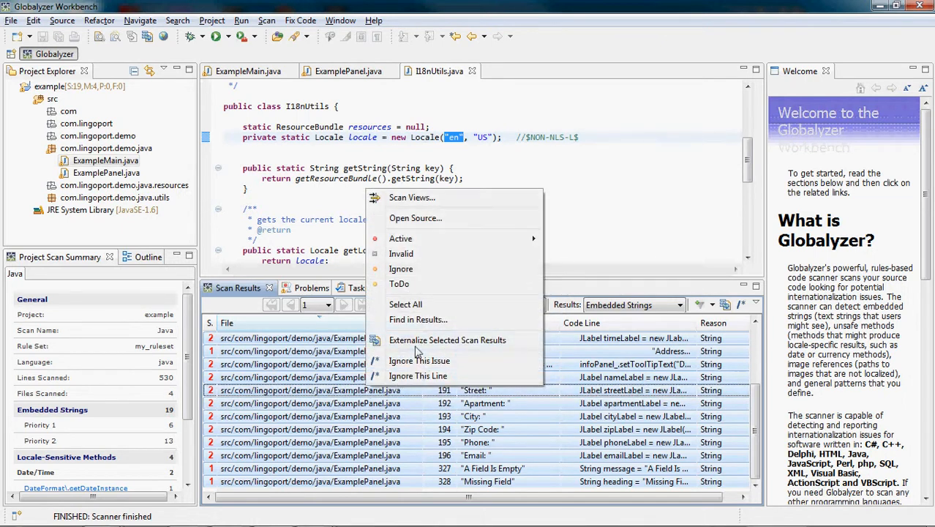
pyautogui.moveTo(428, 343)
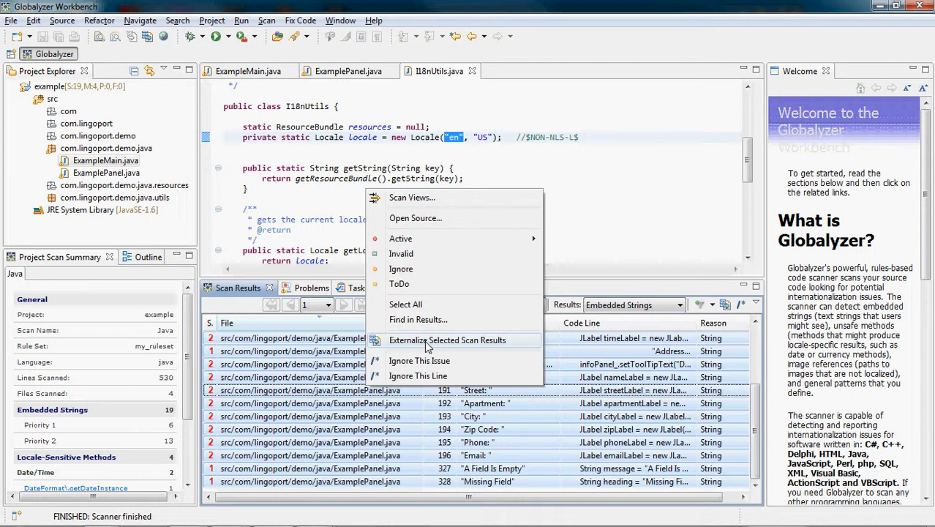
pyautogui.click(447, 339)
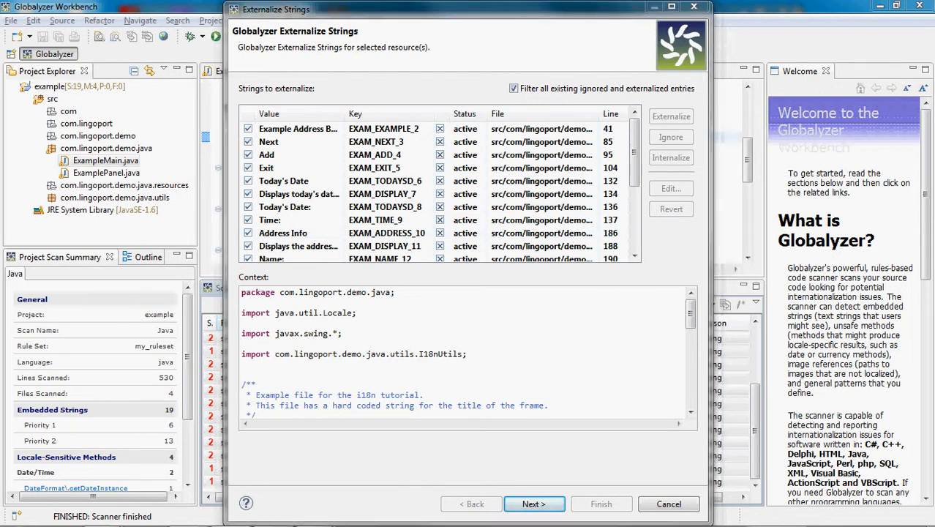
pyautogui.moveTo(622, 448)
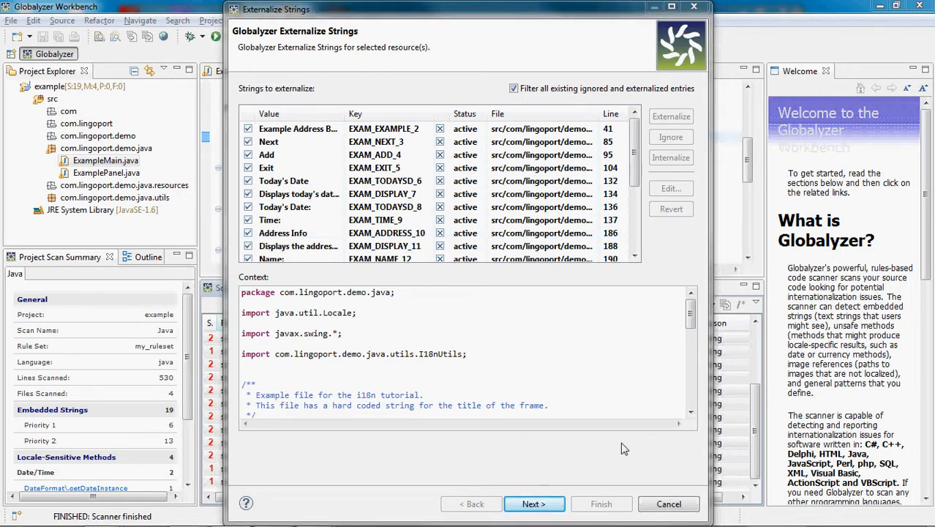
# Check the generated keys for Next, Exit and Today's Date, then continue to the summary.
pyautogui.click(268, 141)
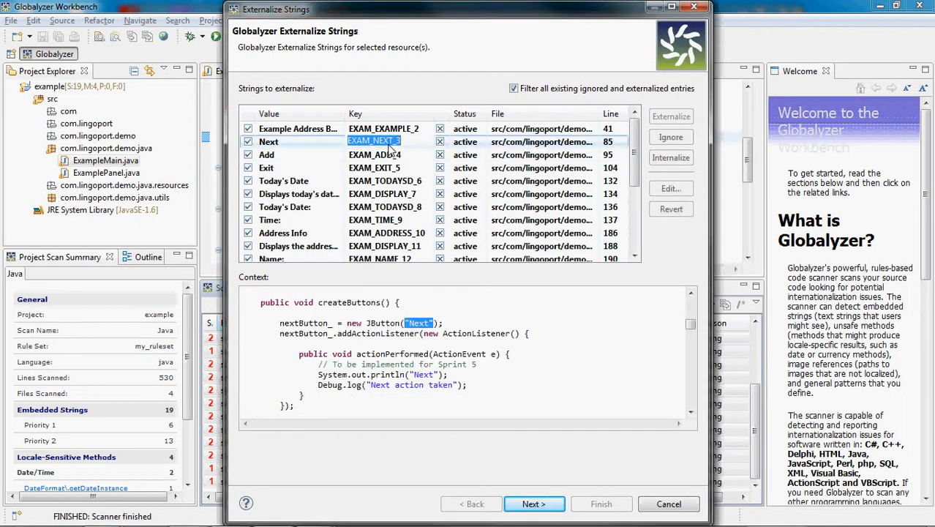
pyautogui.click(267, 168)
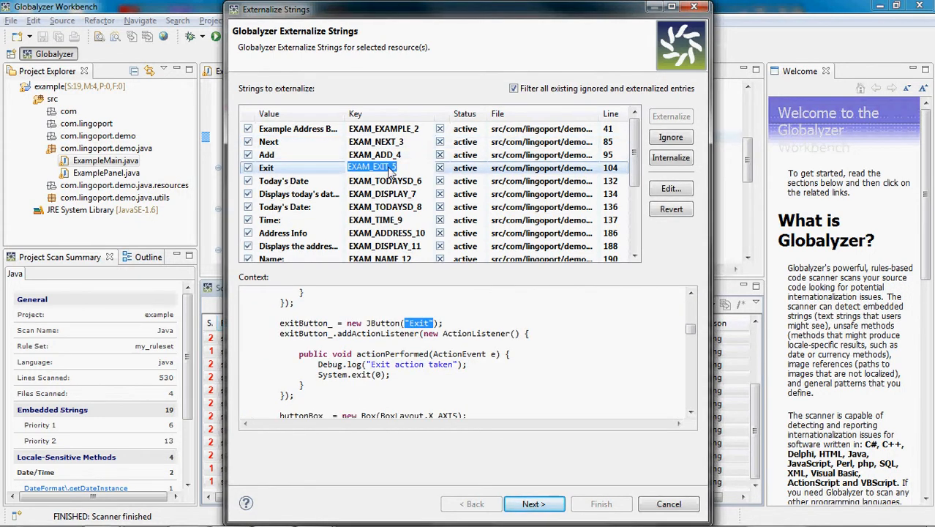
pyautogui.click(284, 181)
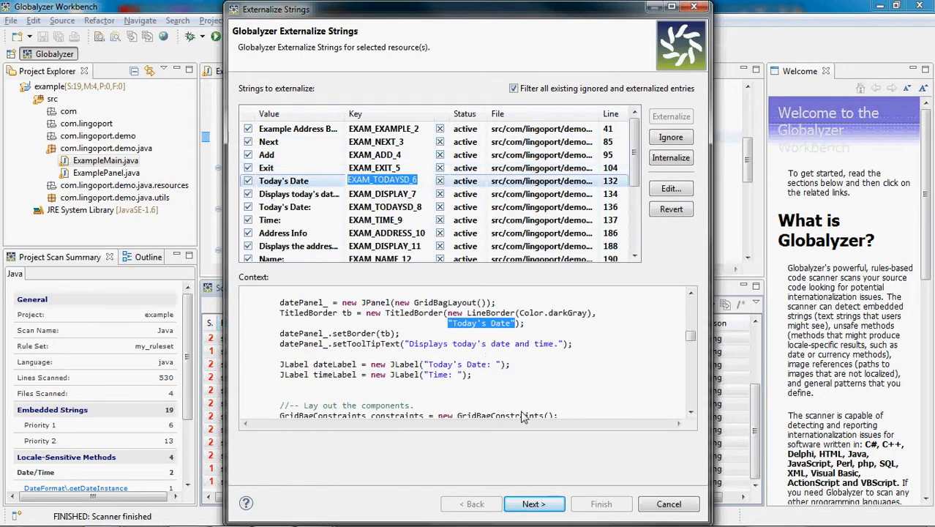
pyautogui.click(534, 503)
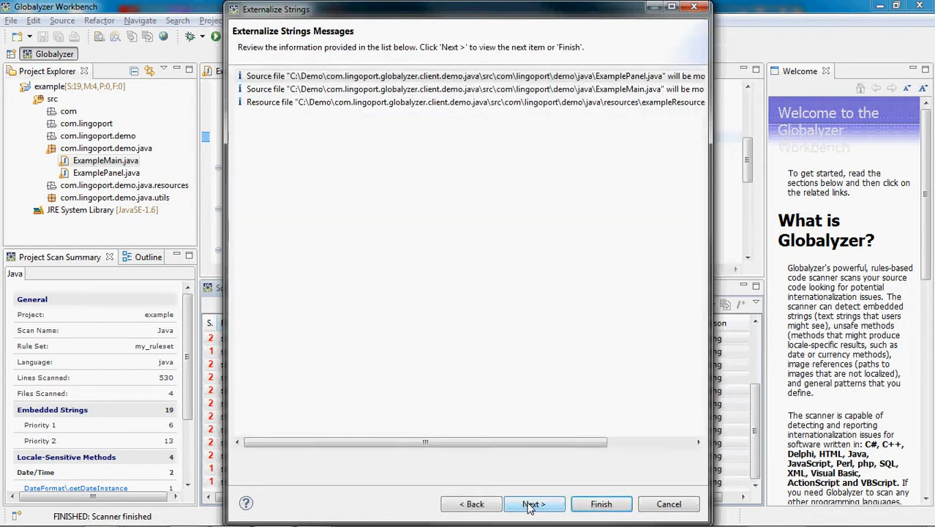
# Finish the Externalize Strings wizard and let the rescan report zero embedded strings.
pyautogui.click(600, 503)
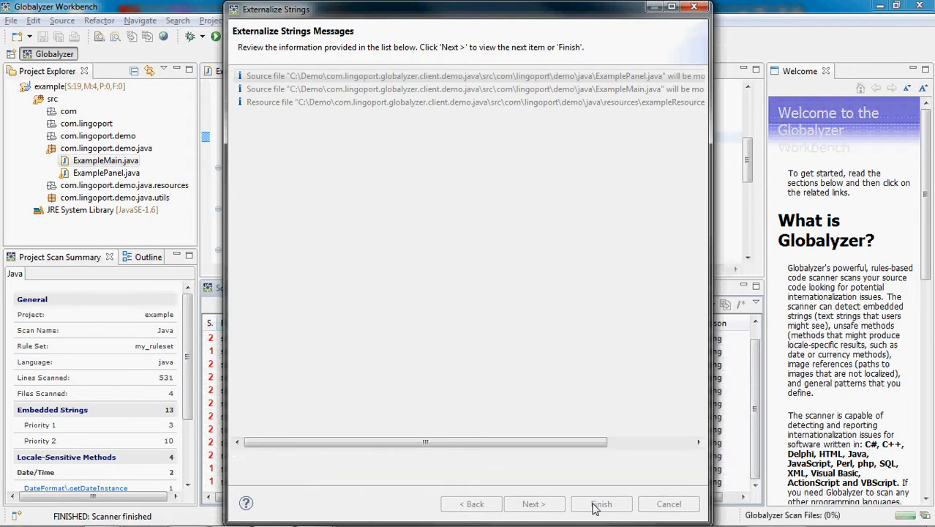
pyautogui.click(601, 503)
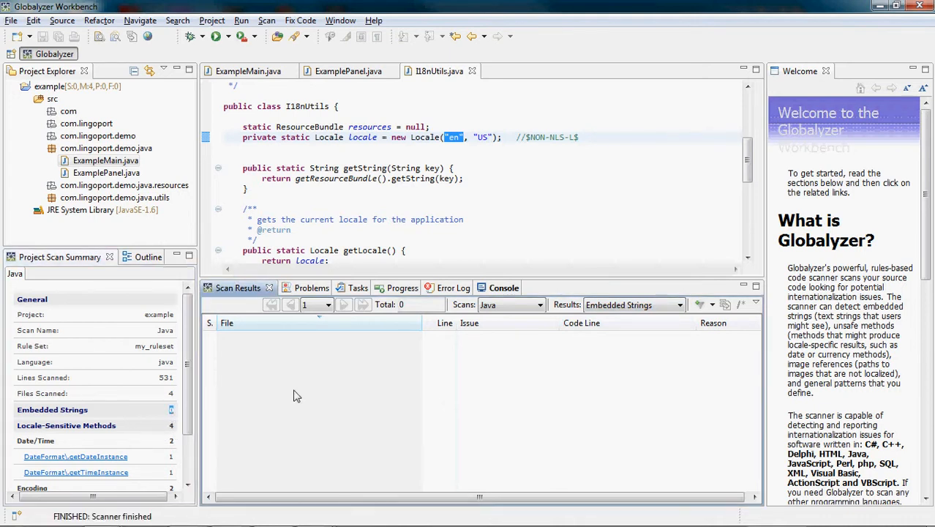
pyautogui.moveTo(411, 240)
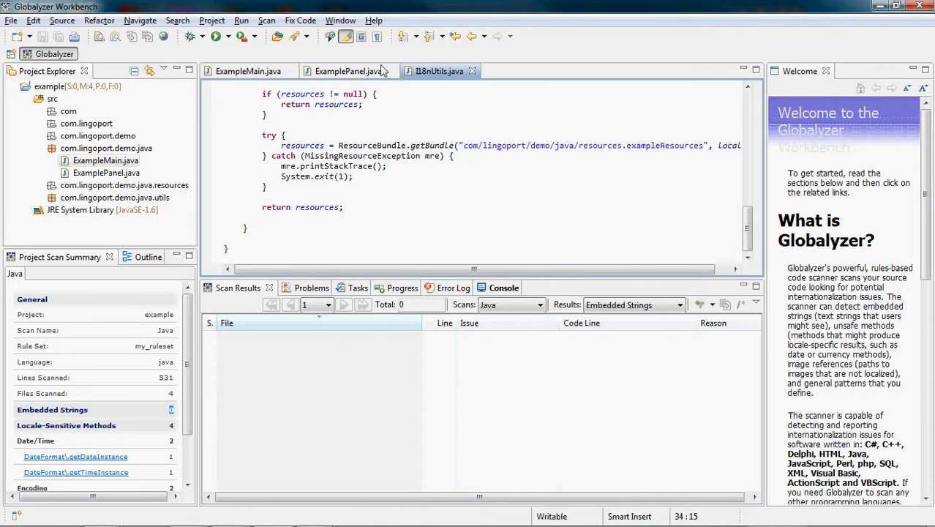
# Inspect ExamplePanel.java's I18nUtils.getString call and select generated key EXAM_AFIELDI_19.
pyautogui.click(349, 71)
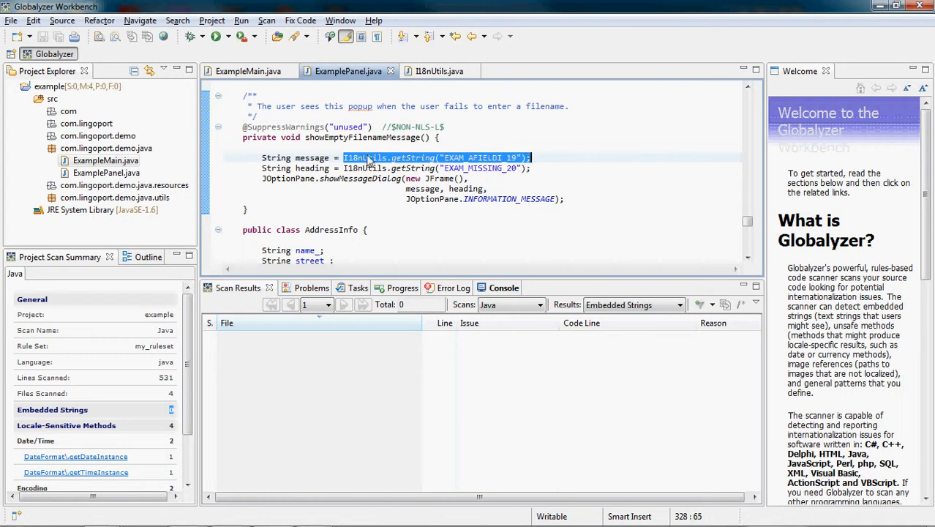
pyautogui.click(454, 157)
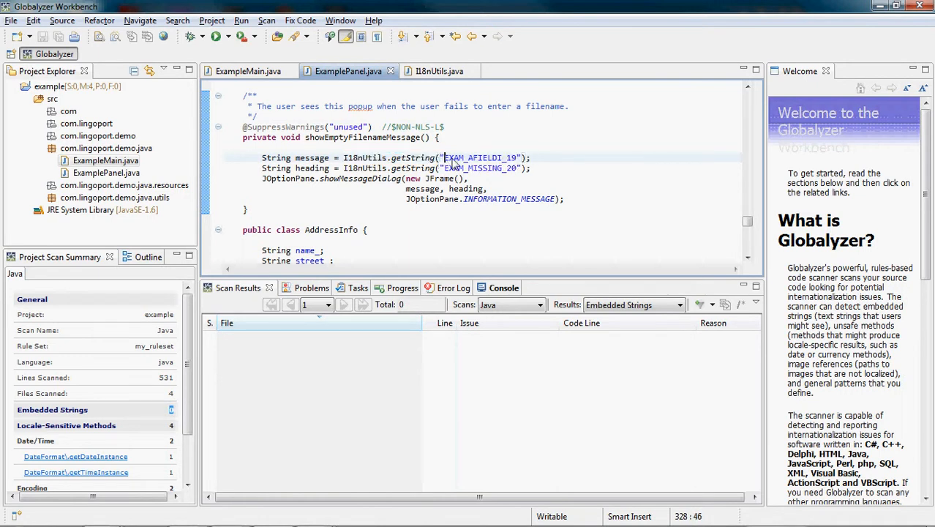
pyautogui.doubleClick(480, 157)
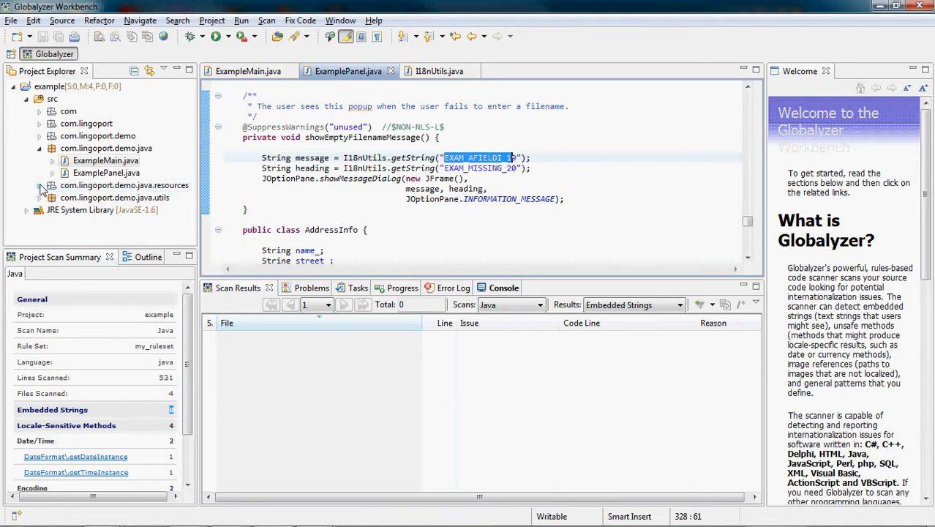
# Open exampleResources.properties in the Properties File Editor and select key EXAM_NEXT_3.
pyautogui.click(51, 185)
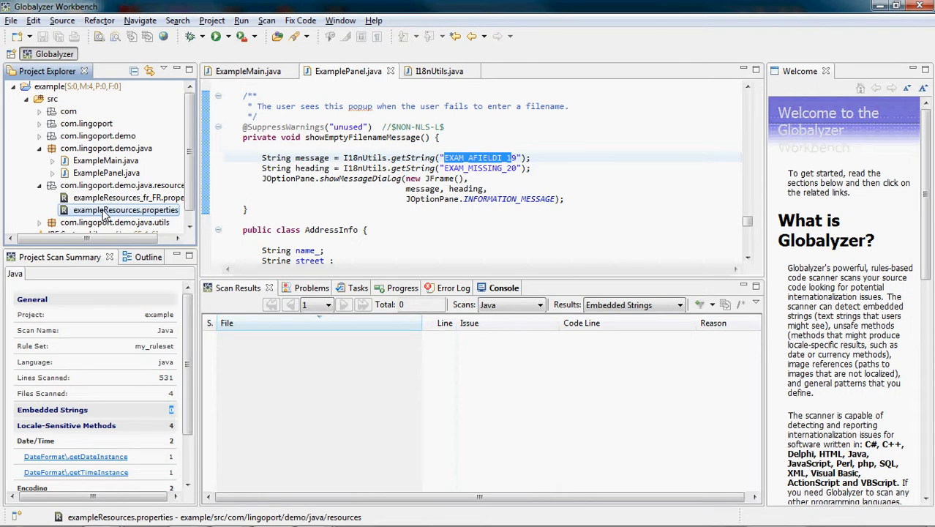
pyautogui.rightClick(125, 210)
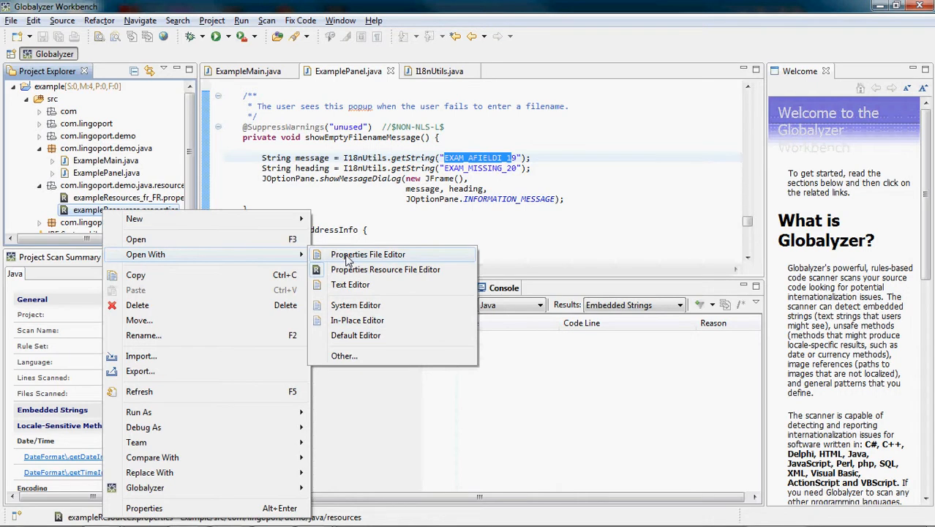
pyautogui.click(368, 254)
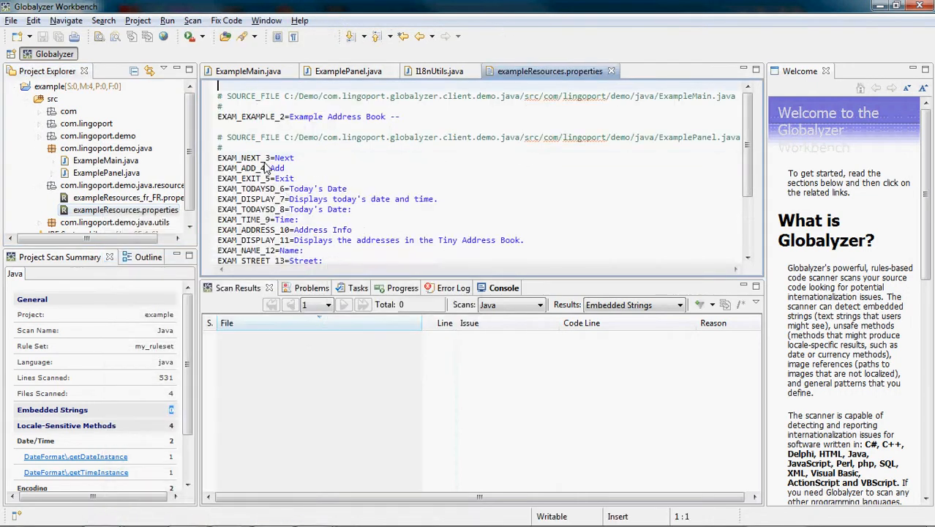
pyautogui.doubleClick(239, 157)
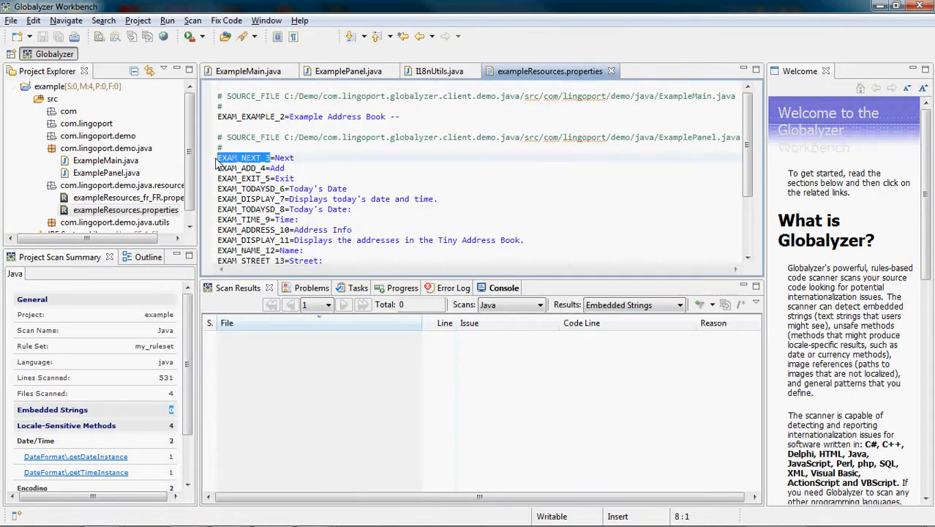